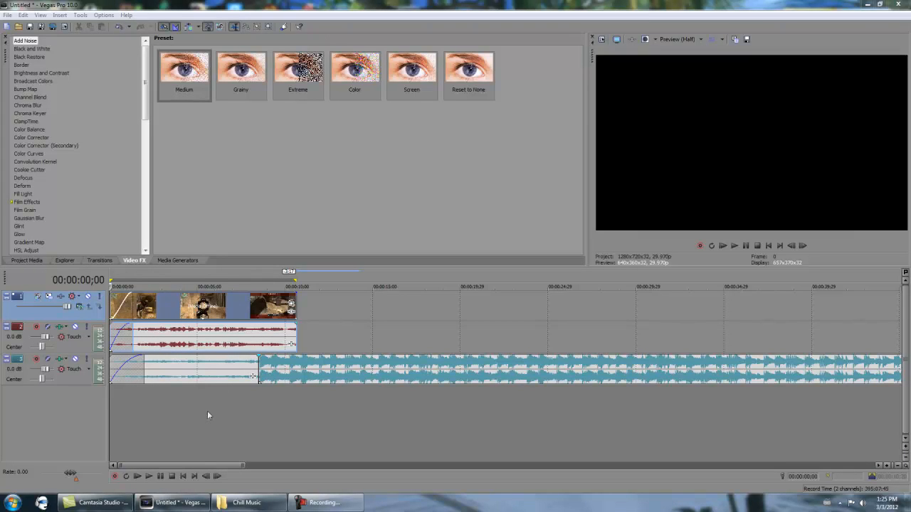
mouse_move(194, 476)
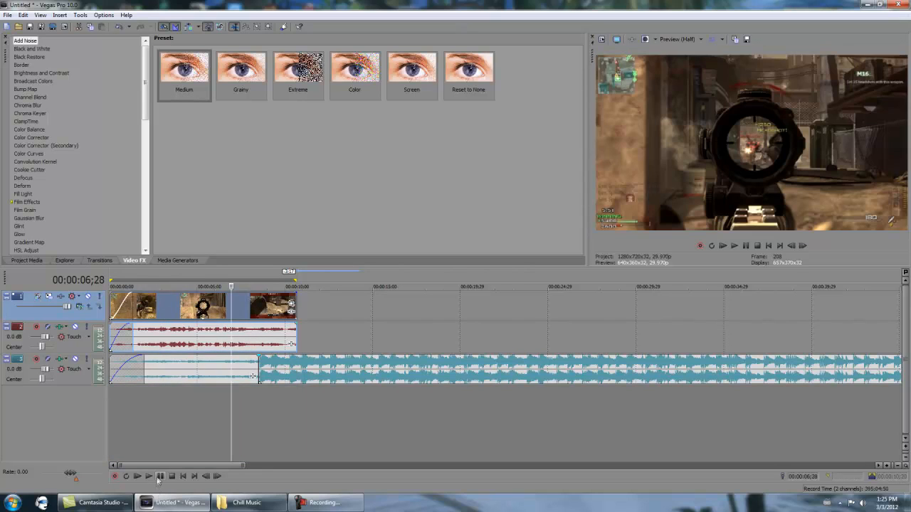
Stop playback on the gameplay frame at 00:00:08;15.
left_click(148, 476)
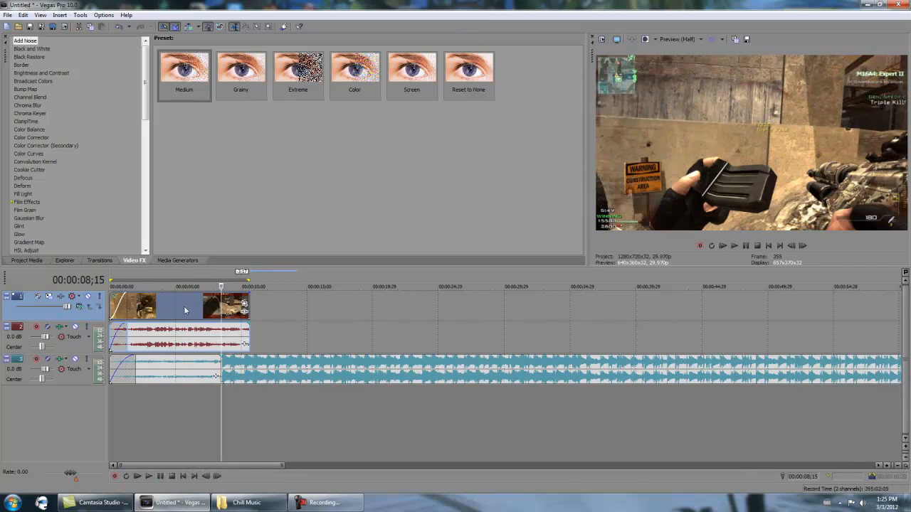
Disable resampling in the gameplay clip's Properties switches and confirm.
double_click(185, 306)
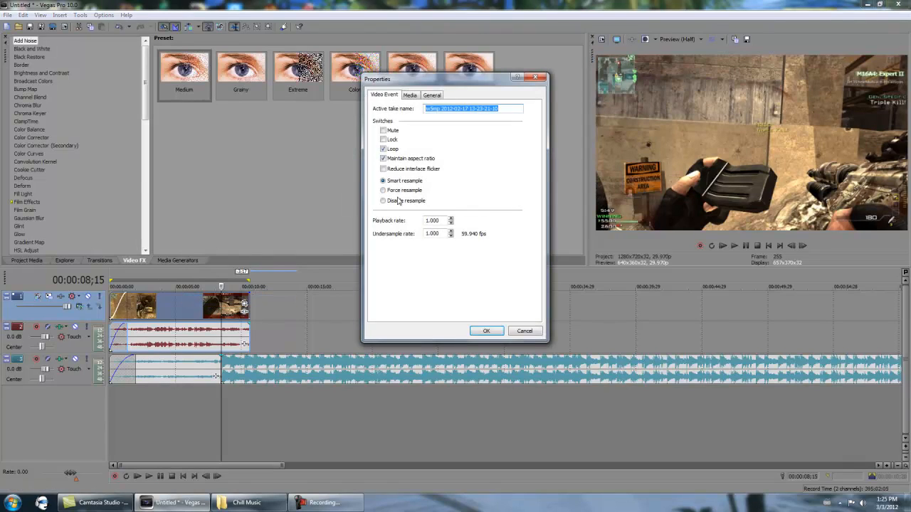
left_click(382, 200)
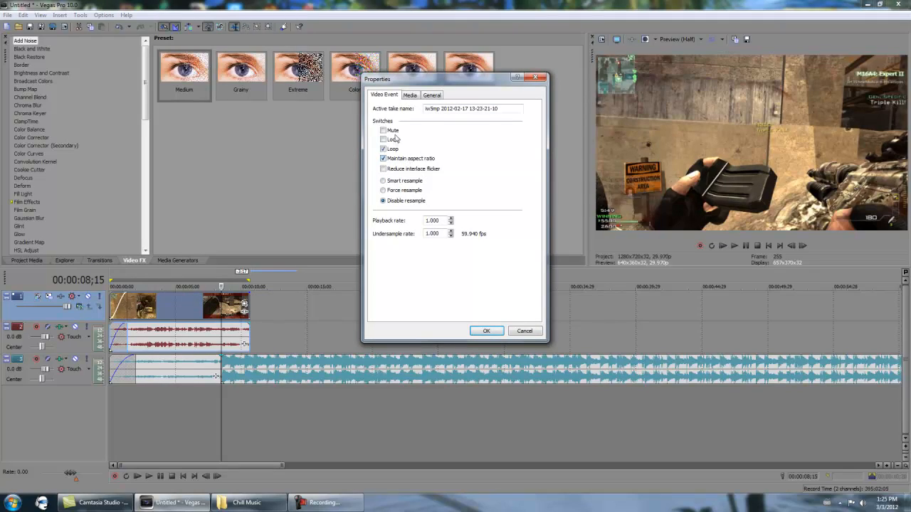
left_click(384, 150)
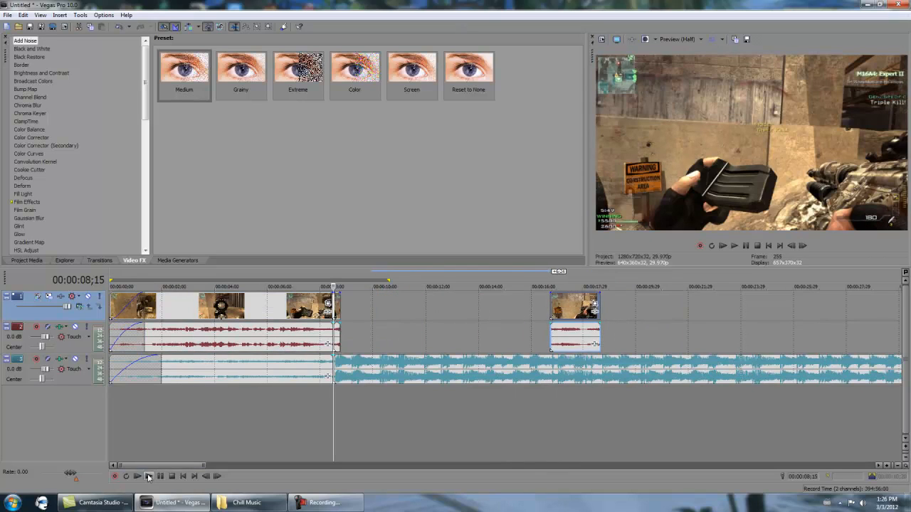
Park the edit position at 00:00:15;09 in the gap between the split clip groups.
left_click(136, 475)
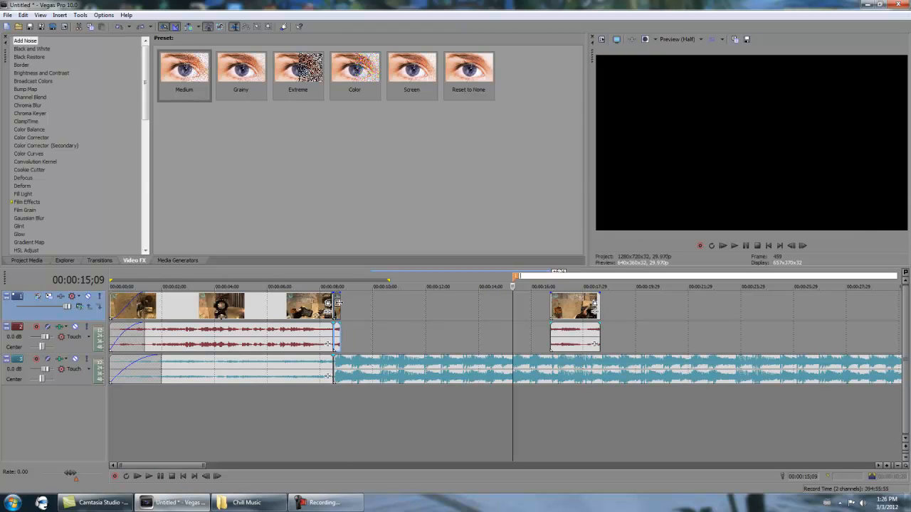
Locate TwixtorPRO in the Video FX list and apply its (Default) preset to the clip.
scroll("down", 3)
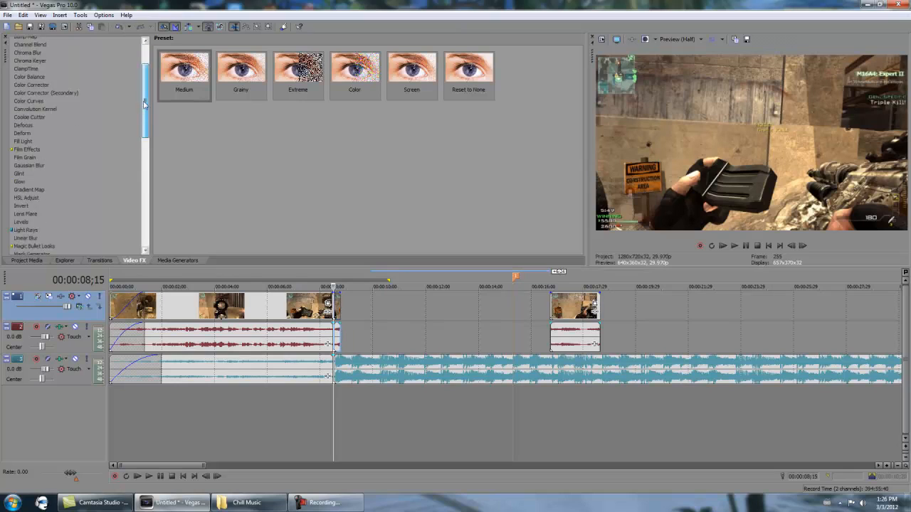
scroll("down", 3)
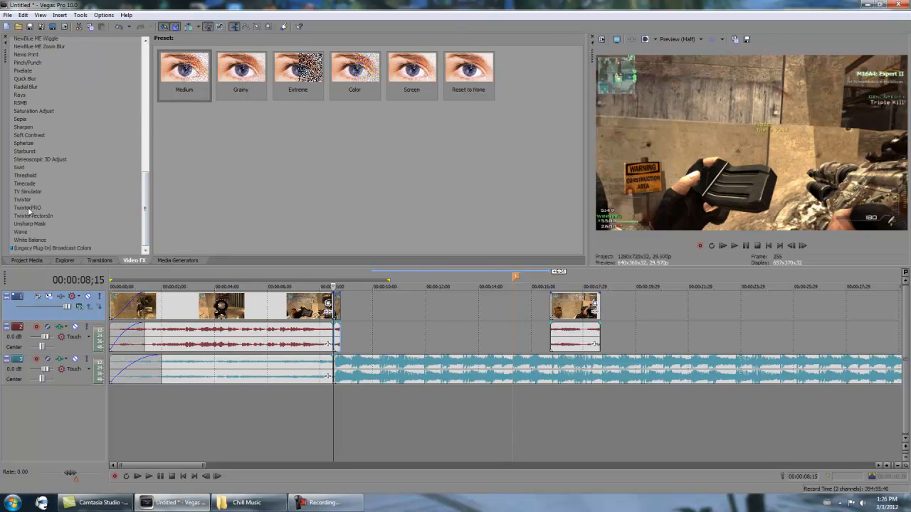
left_click(28, 208)
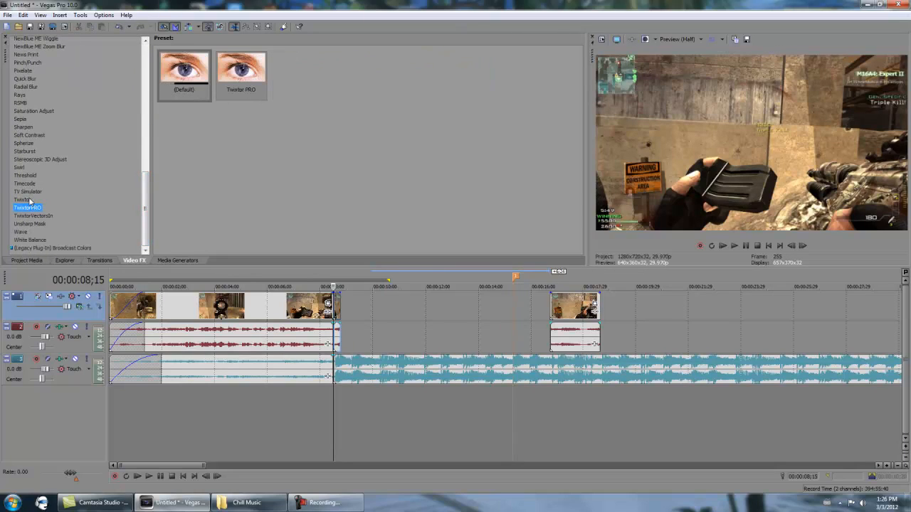
left_click(23, 199)
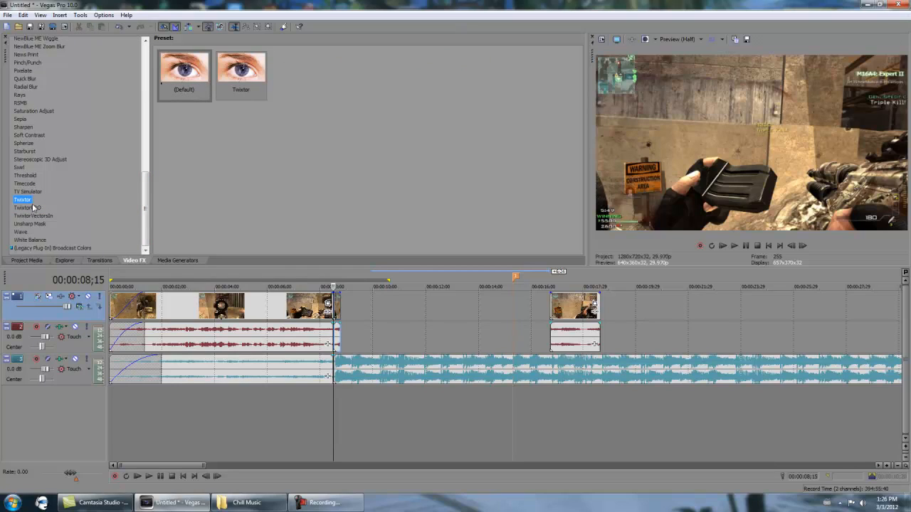
left_click(29, 208)
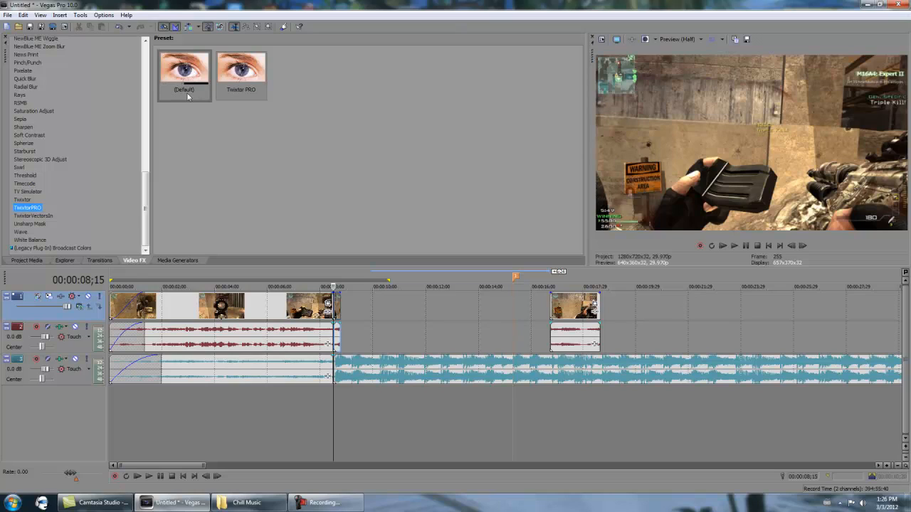
left_click(240, 71)
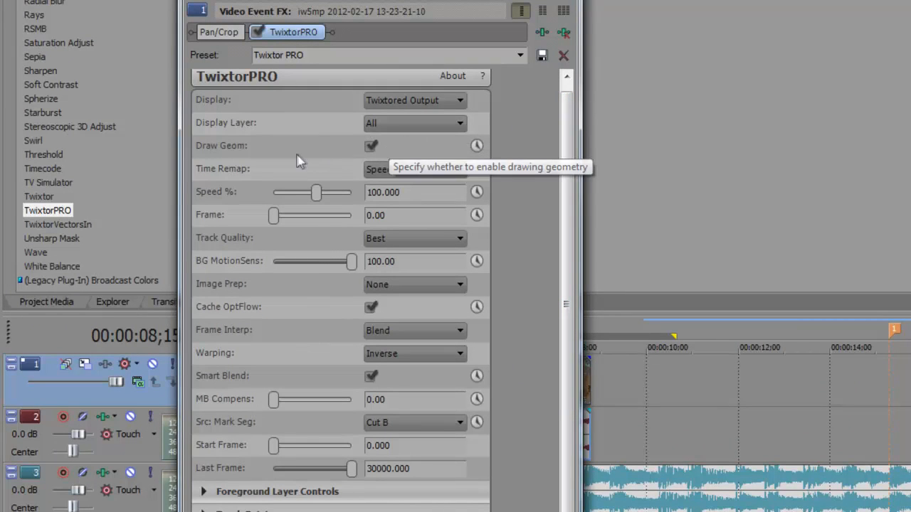
mouse_move(387, 255)
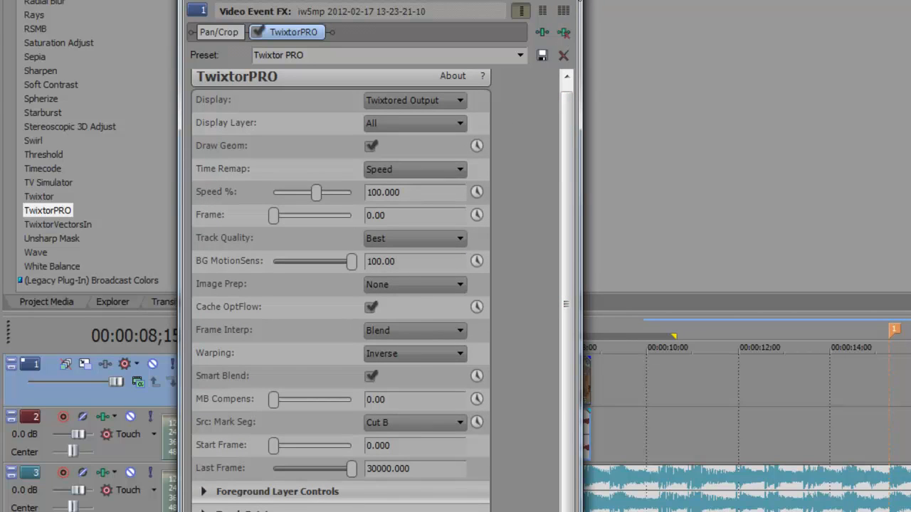
Close the Video Event FX window leaving the TwixtorPRO values unchanged.
left_click(564, 55)
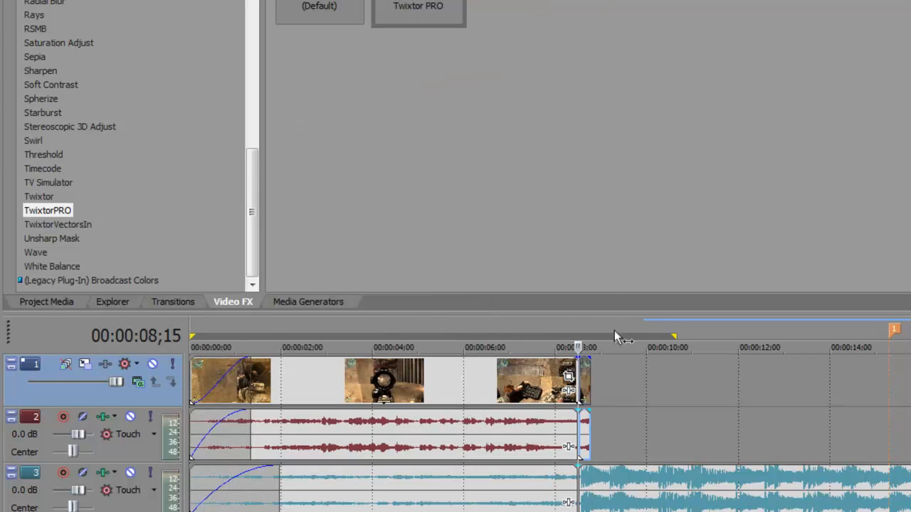
Reopen the Twixtor PRO settings on the last gameplay clip with Speed % ready to edit.
left_click_drag(578, 377, 615, 377)
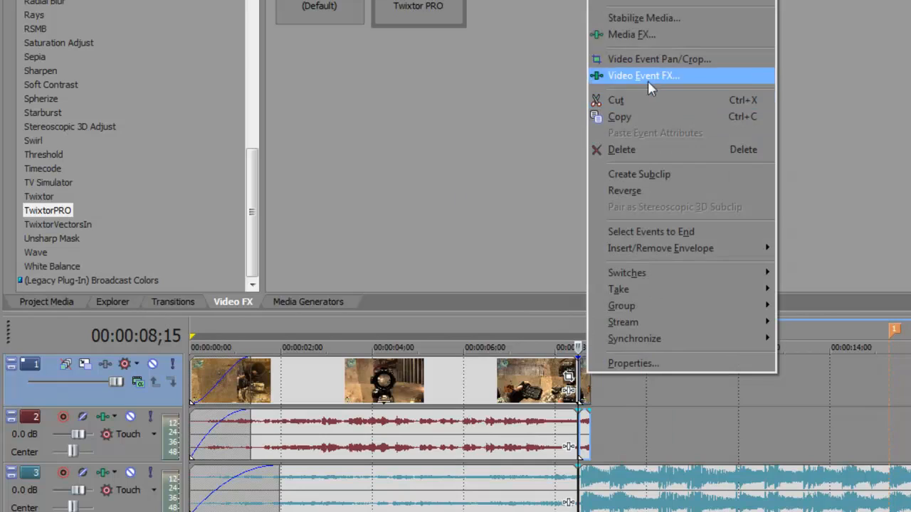
left_click(643, 76)
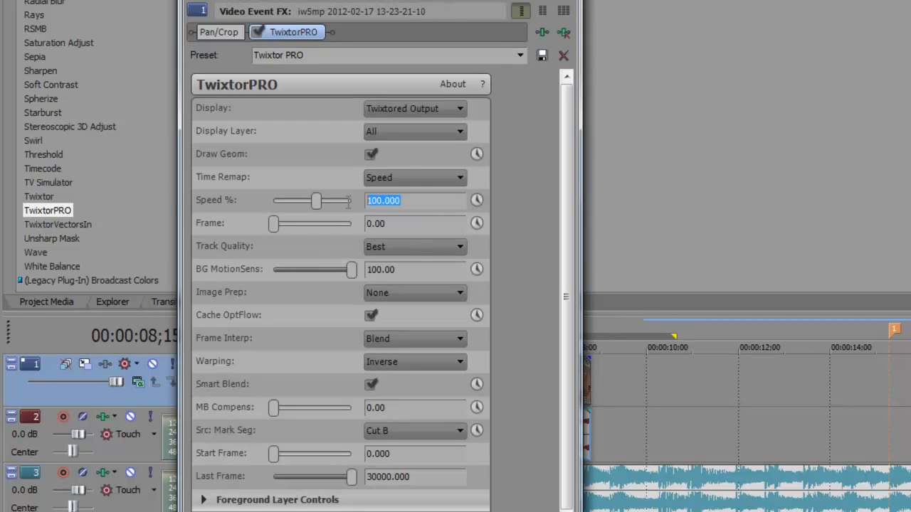
mouse_move(405, 168)
type("1.000")
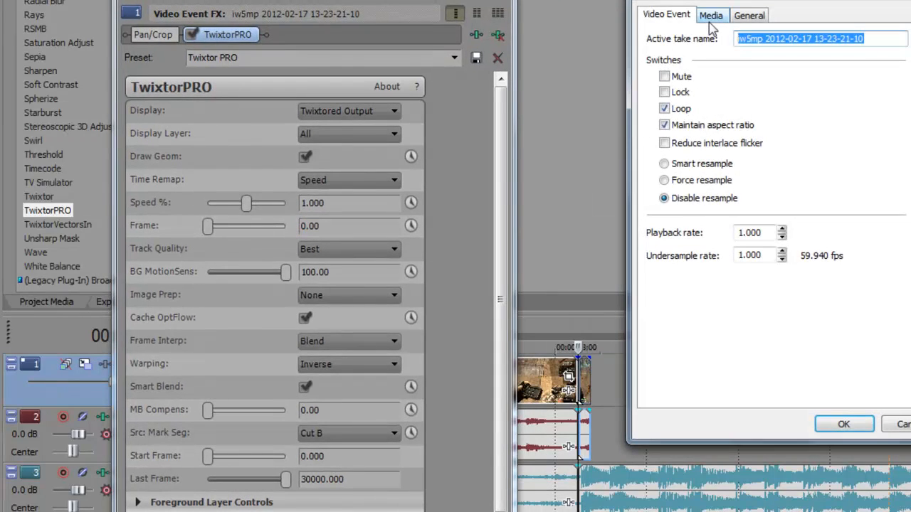
Read the 59.940 fps source frame rate on the General properties page and confirm.
left_click(749, 14)
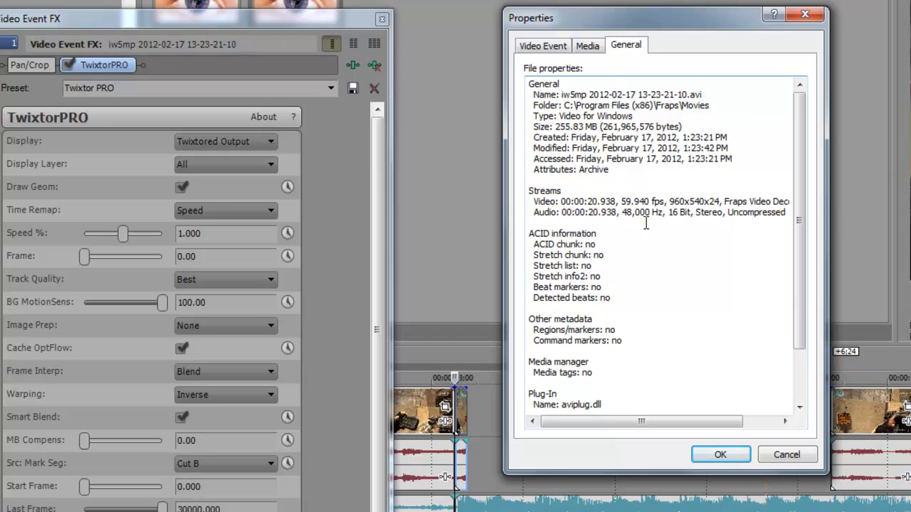
double_click(634, 202)
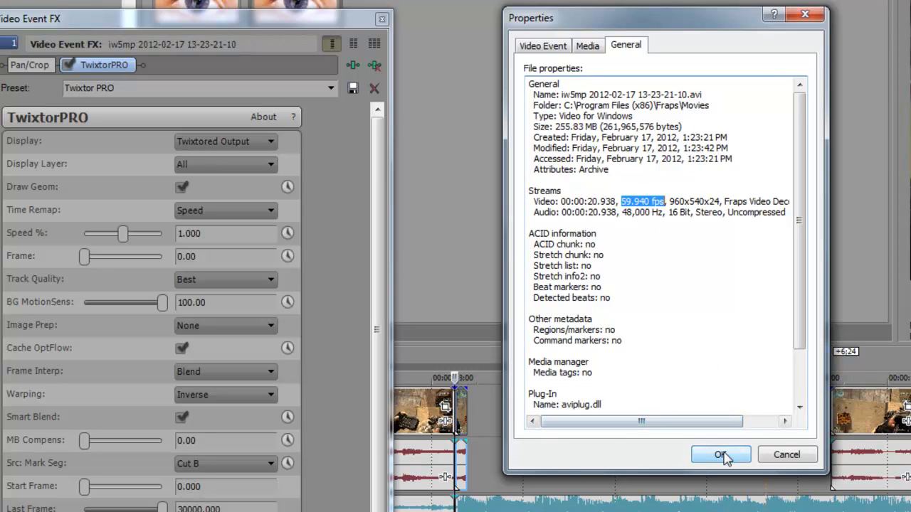
left_click(720, 455)
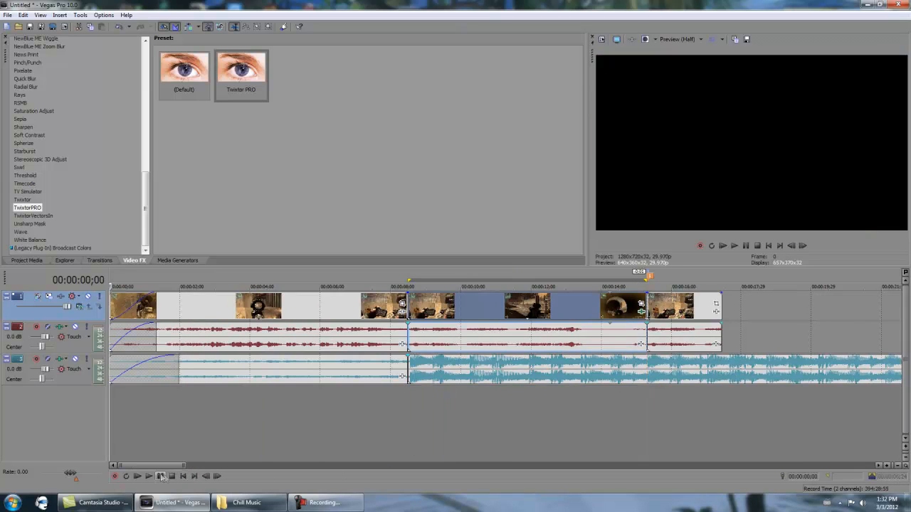
Play the clips through and park the cursor at the music's start near 8 seconds.
left_click(137, 475)
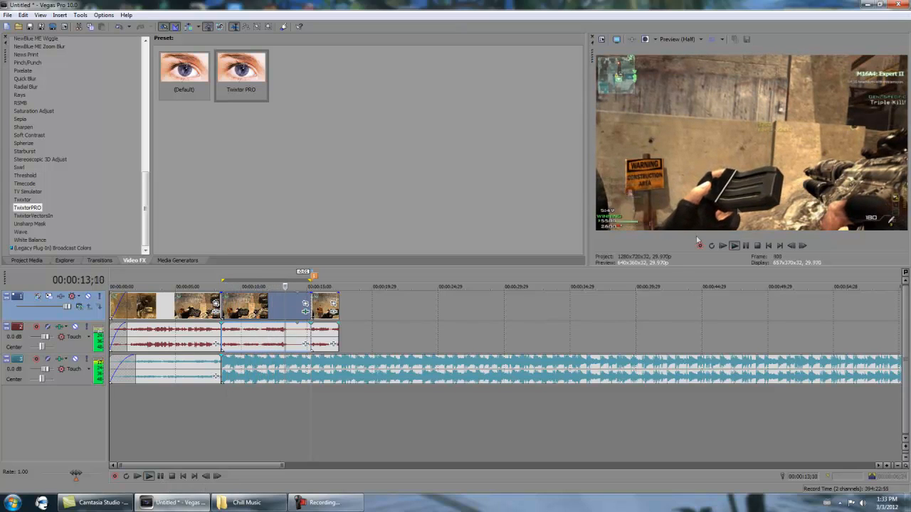
left_click(136, 475)
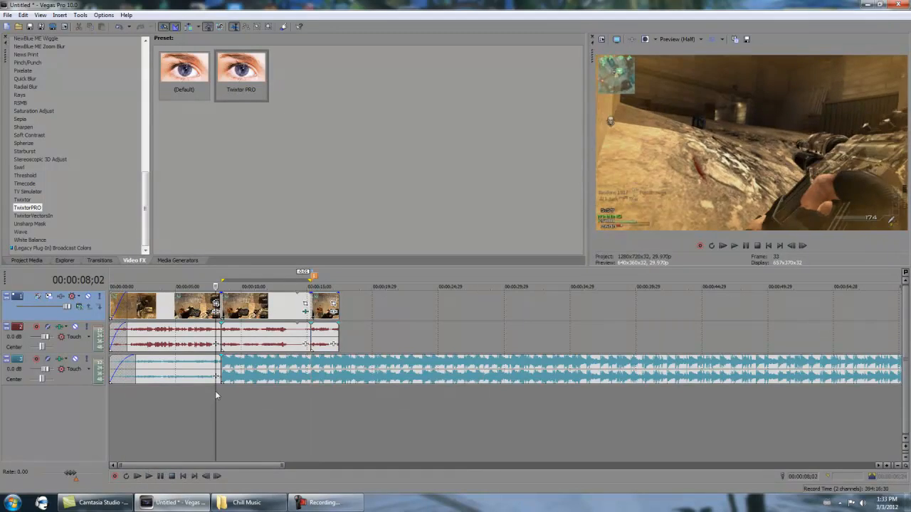
left_click(136, 476)
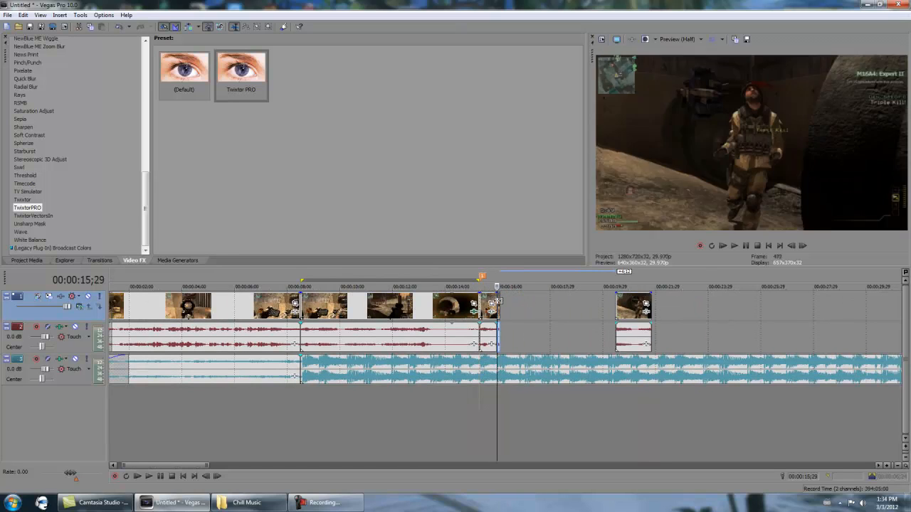
Set the later clip's Twixtor PRO Speed % to 1.000 and close its effect window.
left_click(240, 71)
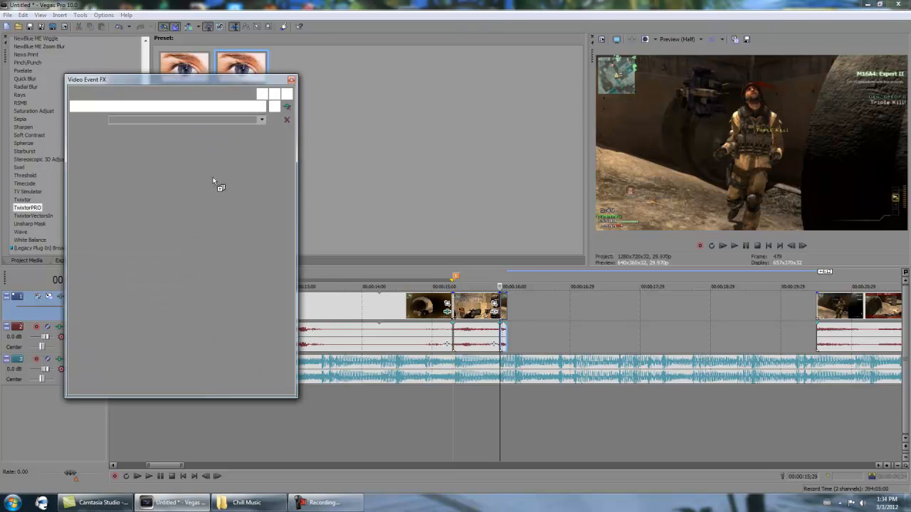
left_click(28, 208)
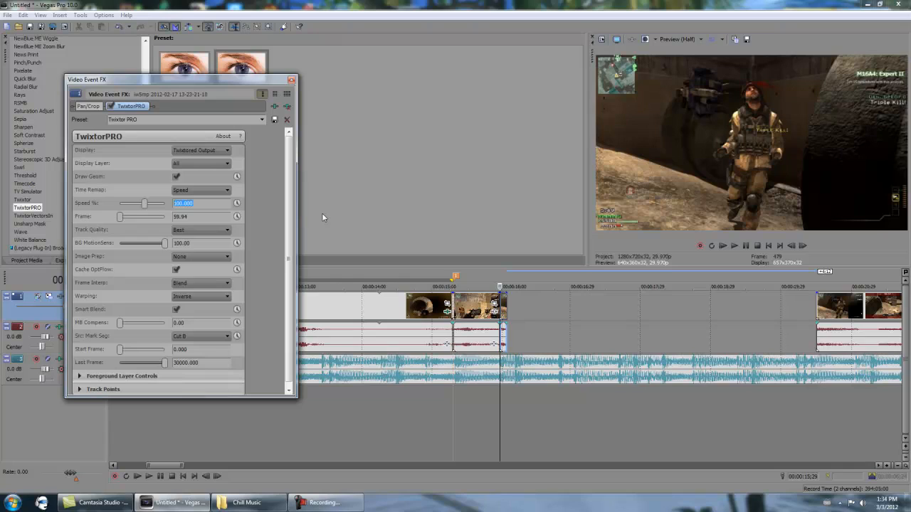
type("1.000")
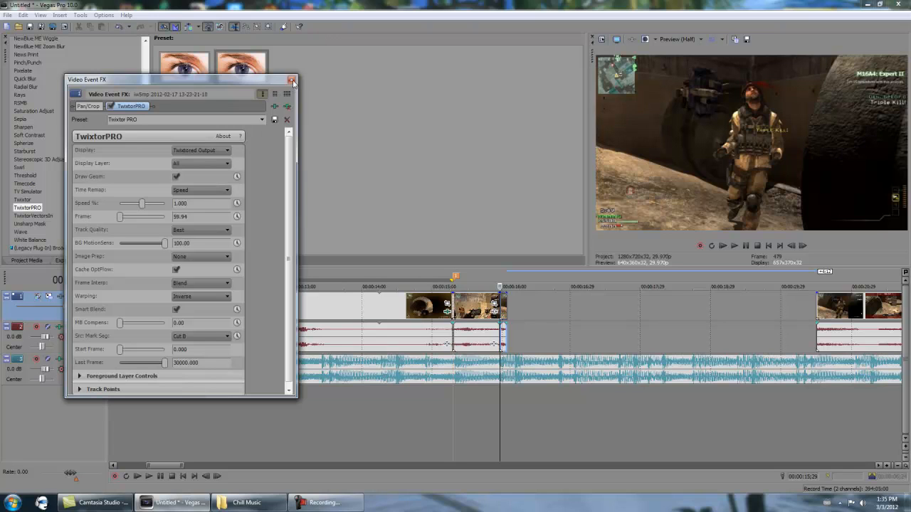
left_click(292, 80)
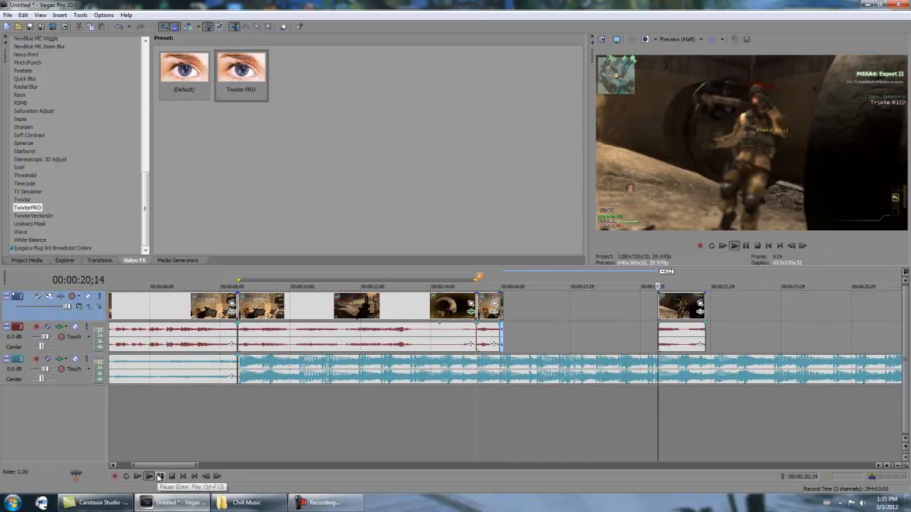
left_click(148, 475)
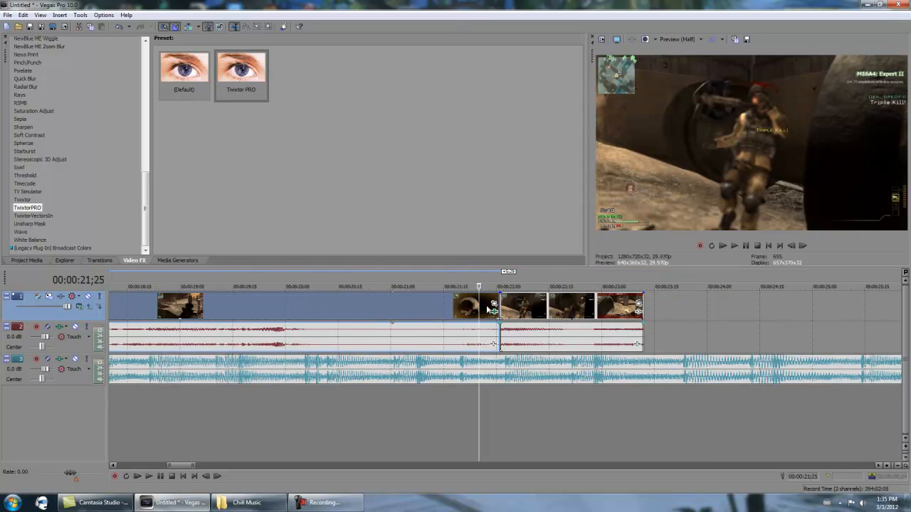
left_click(734, 244)
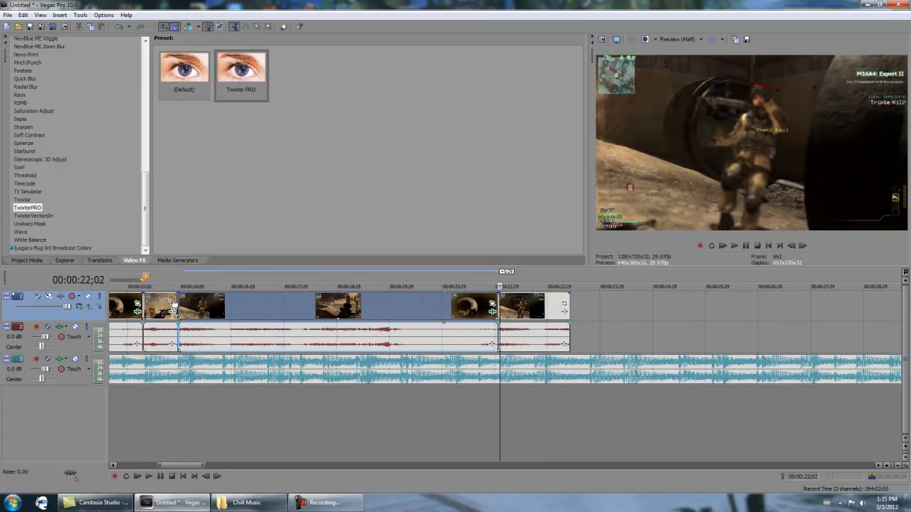
left_click(148, 475)
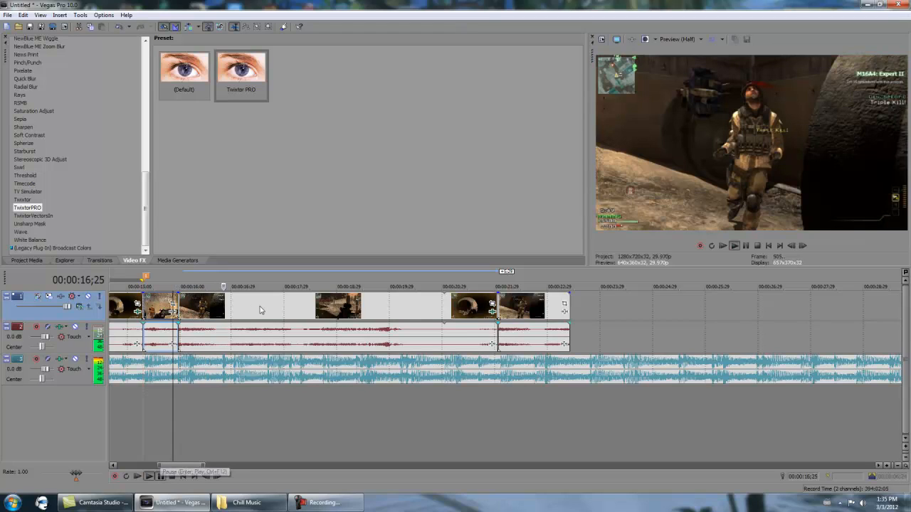
mouse_move(257, 307)
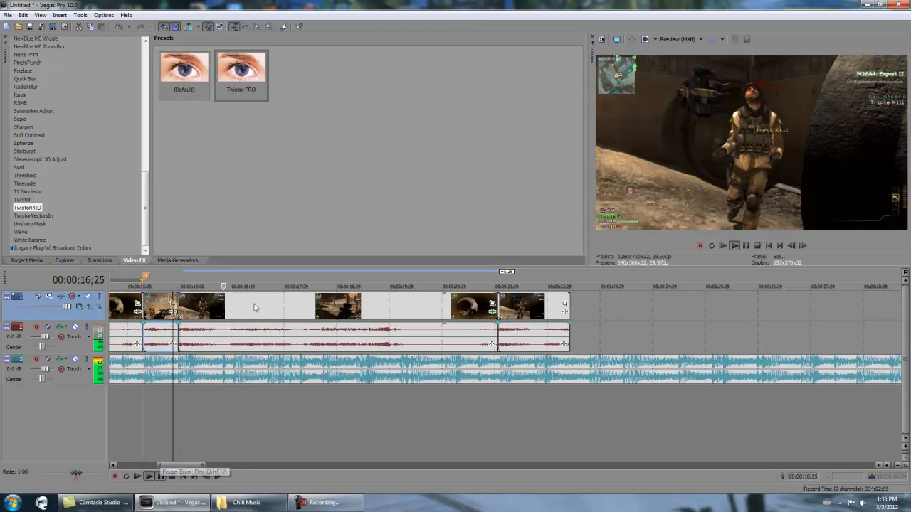